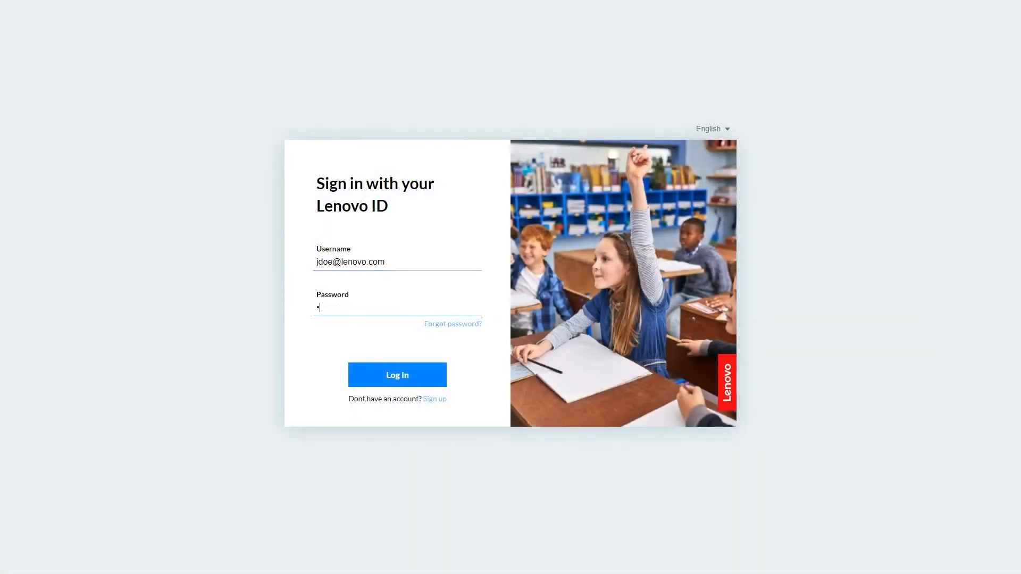
click(397, 374)
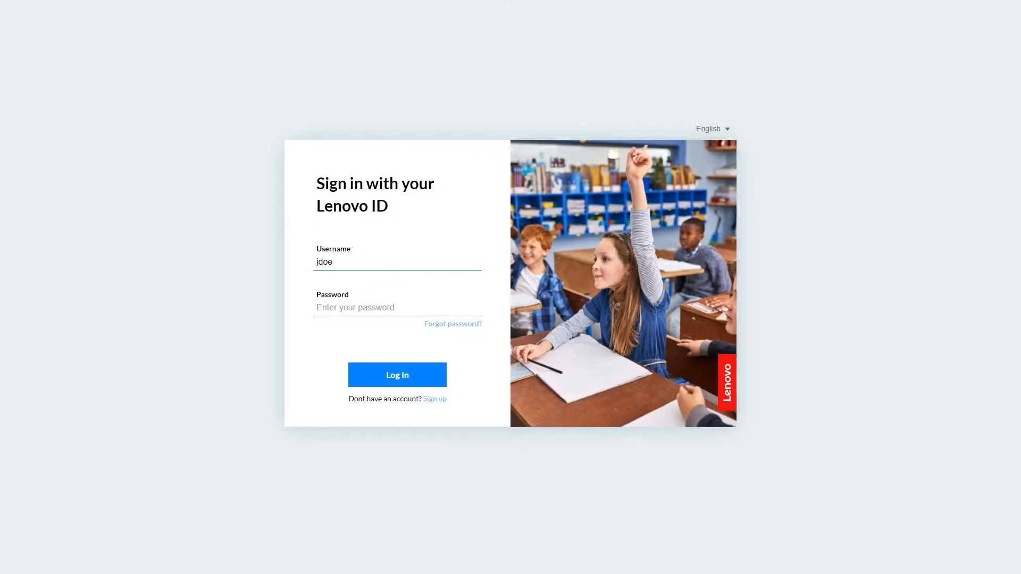
text(@lenovo.com)
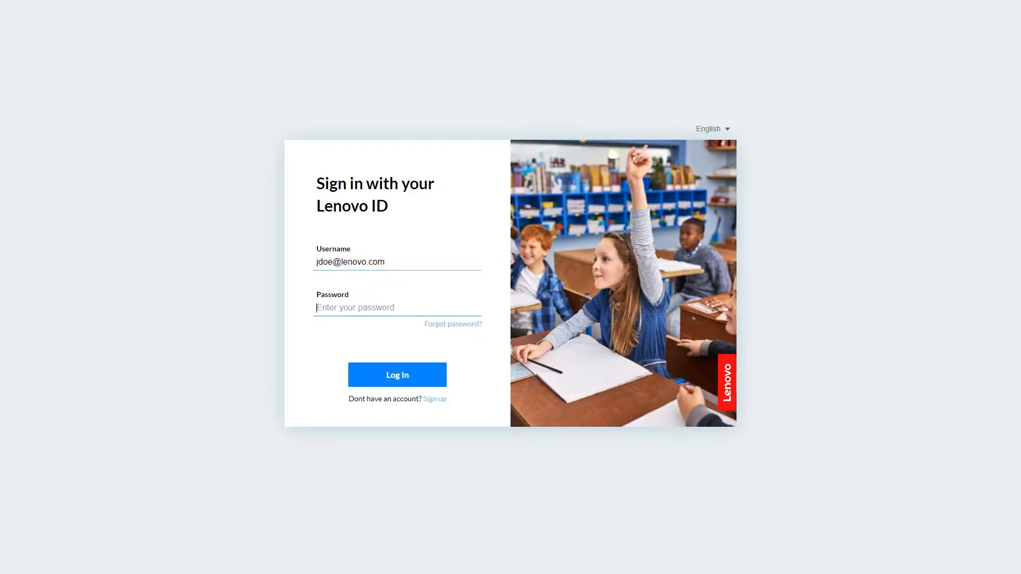
click(397, 374)
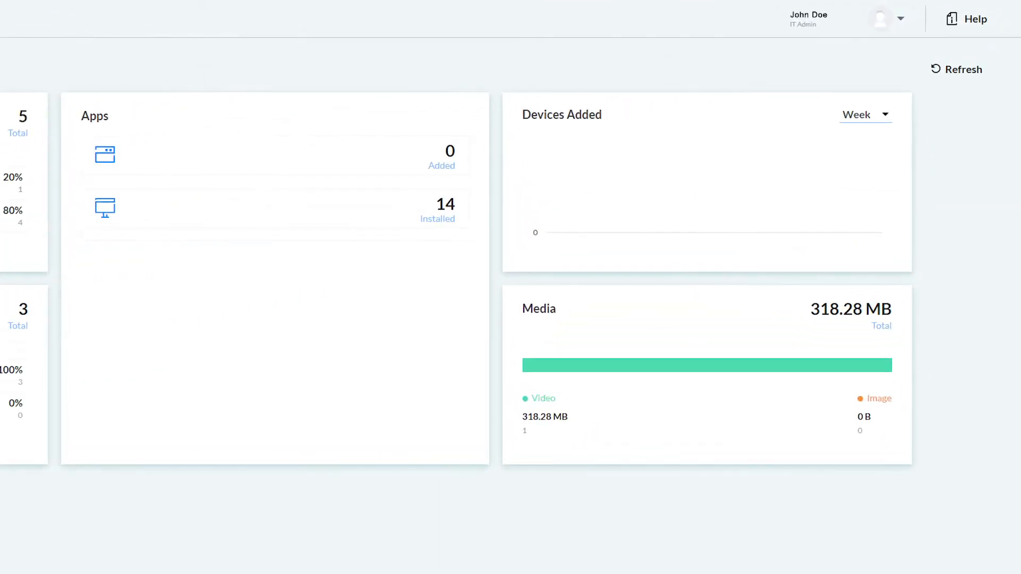
click(879, 18)
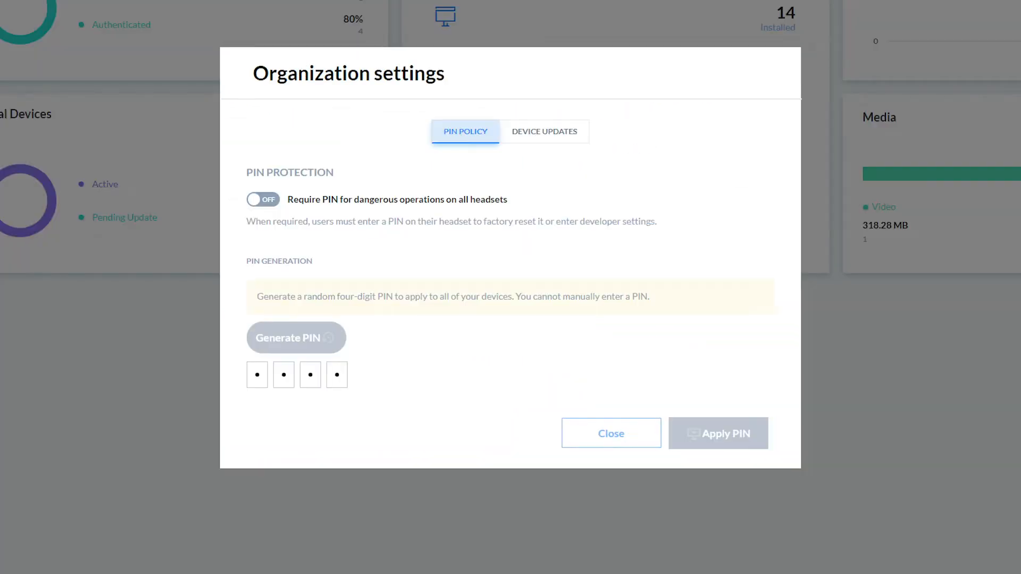
click(610, 433)
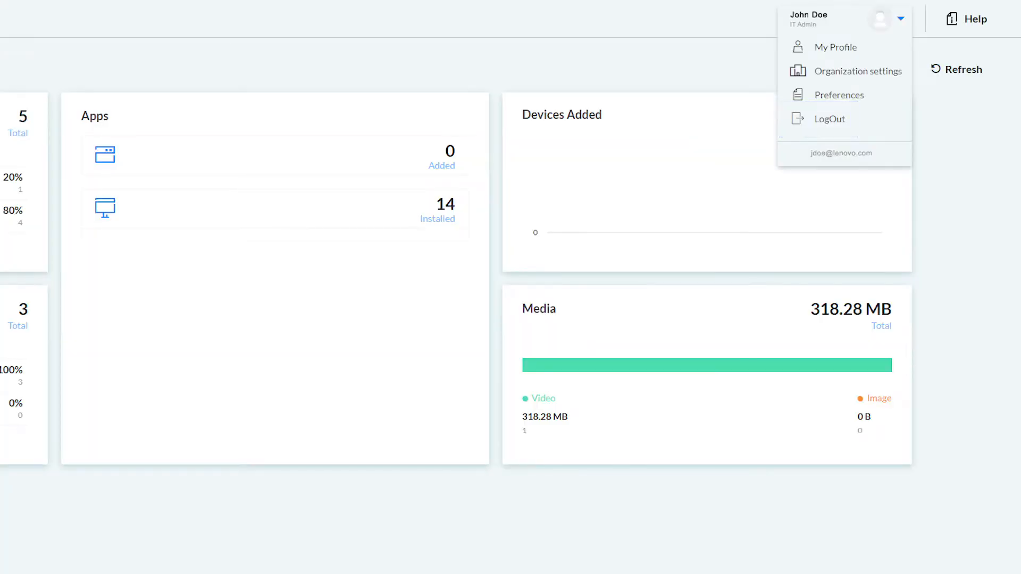
click(971, 18)
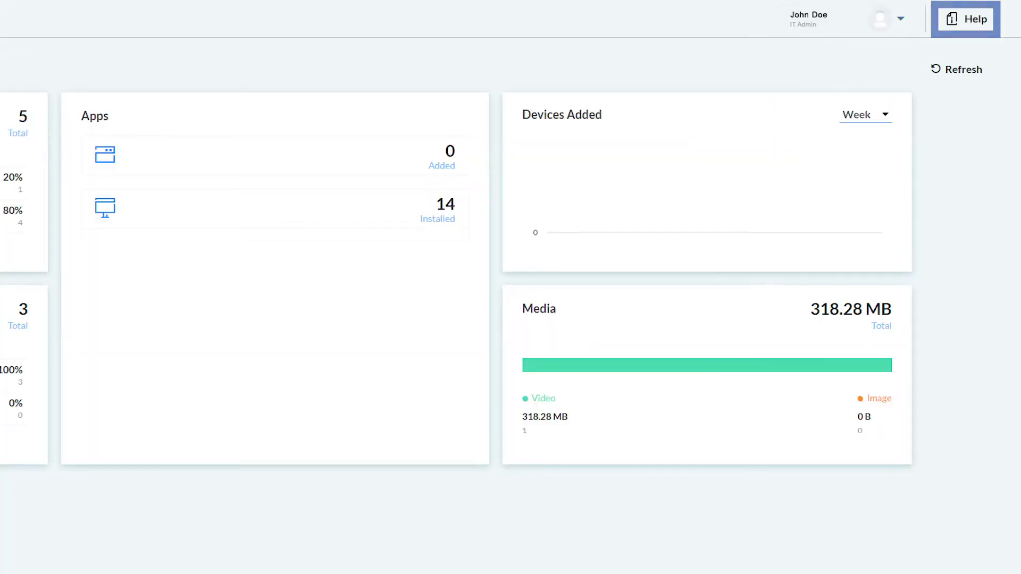
click(965, 19)
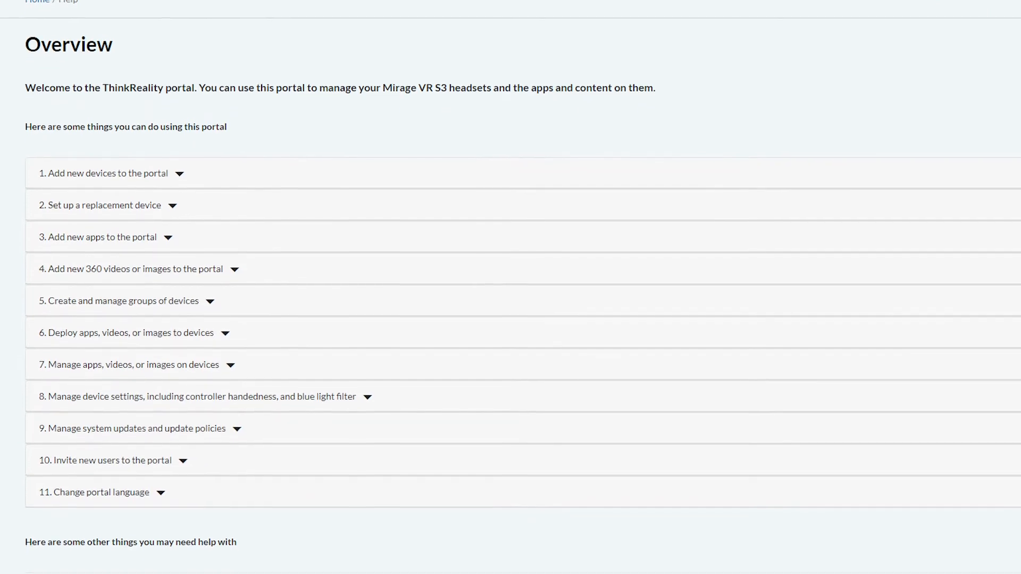
scroll(down, 3)
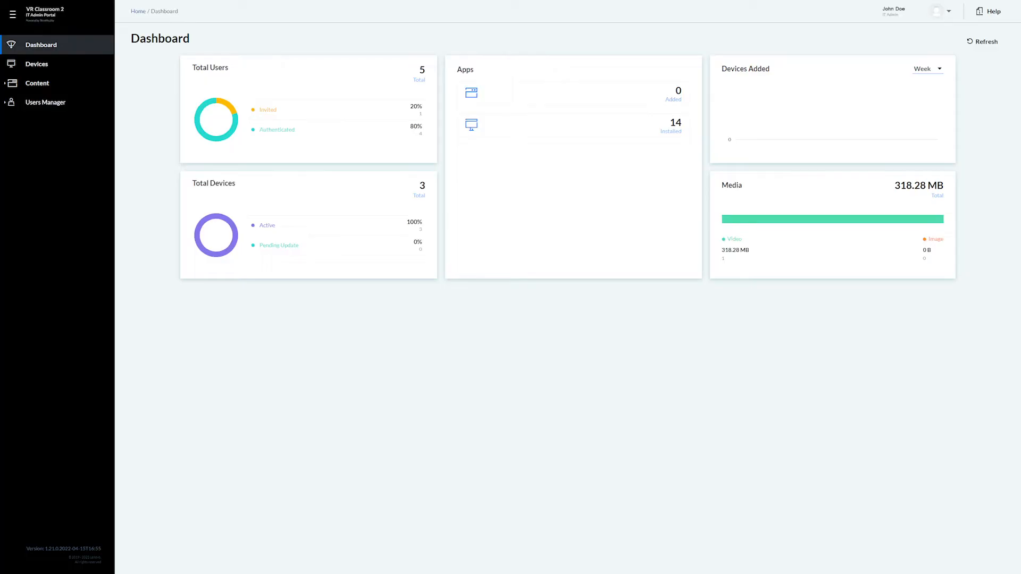
Step: Open Devices from the sidebar to show the ungrouped headsets
click(12, 13)
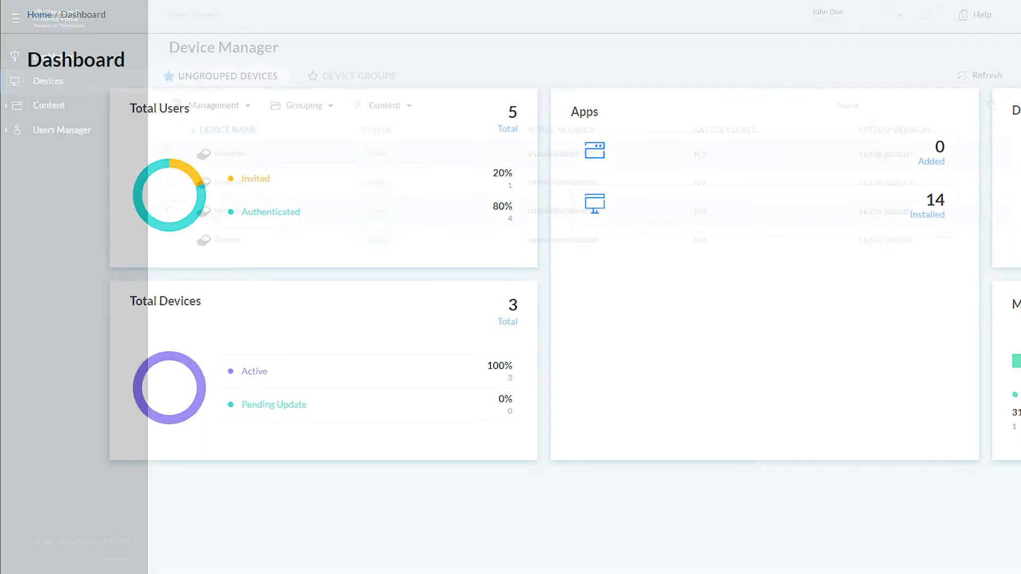
Step: Use Grouping > Add/Remove Devices and open the Donatello headset's Details panel
click(49, 81)
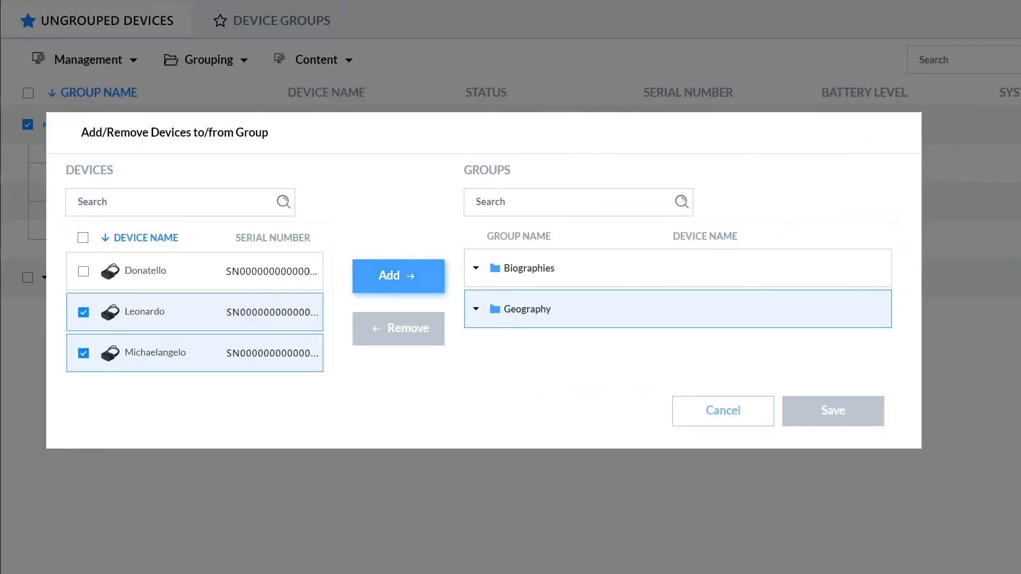
click(722, 411)
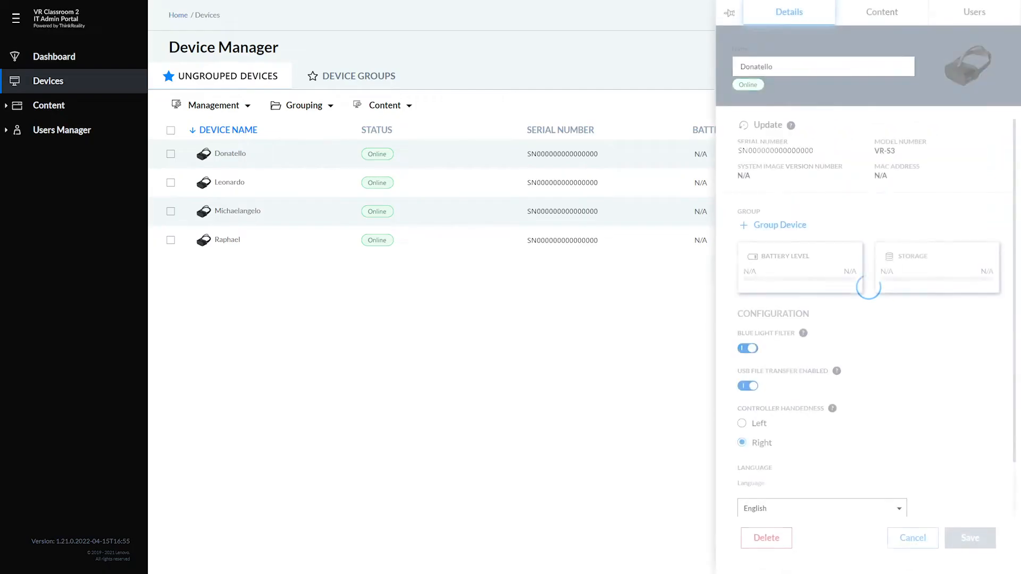
click(882, 12)
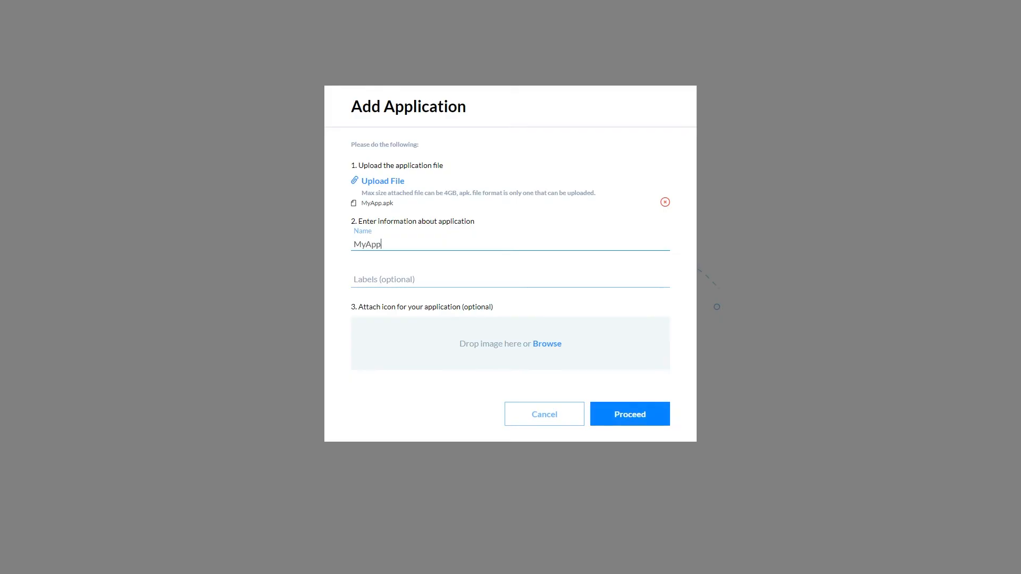
Step: Add the MyApp application and the Waterfall video to the content lists
click(629, 414)
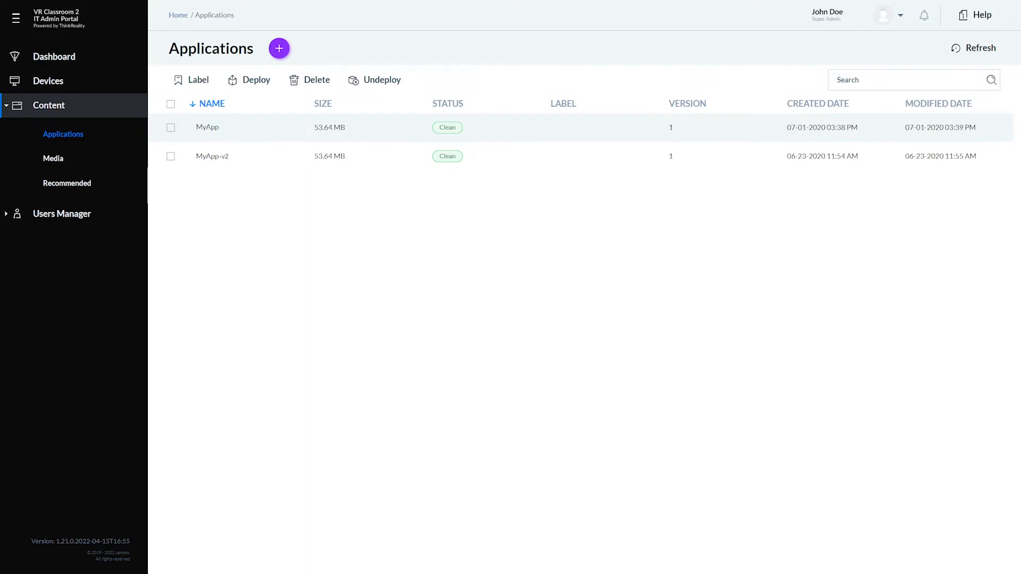
click(279, 48)
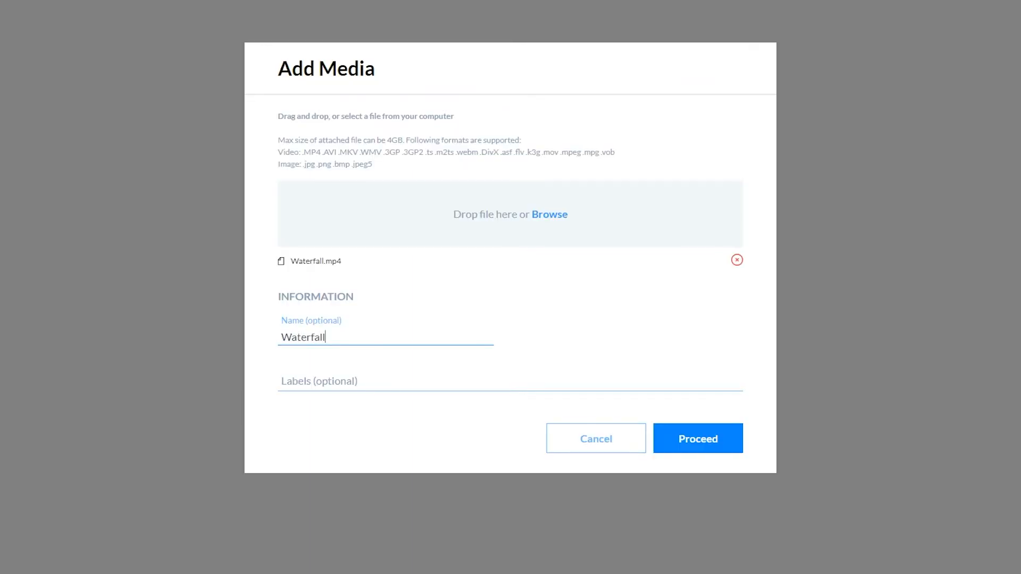
click(697, 438)
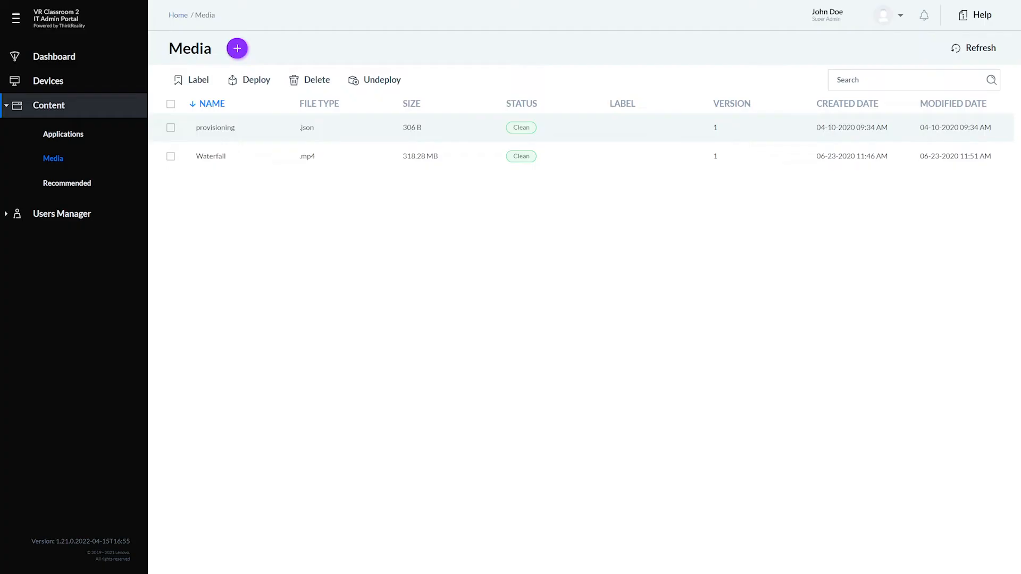
Step: Deploy the chosen Recommended content to the selected headsets and acknowledge success
click(67, 183)
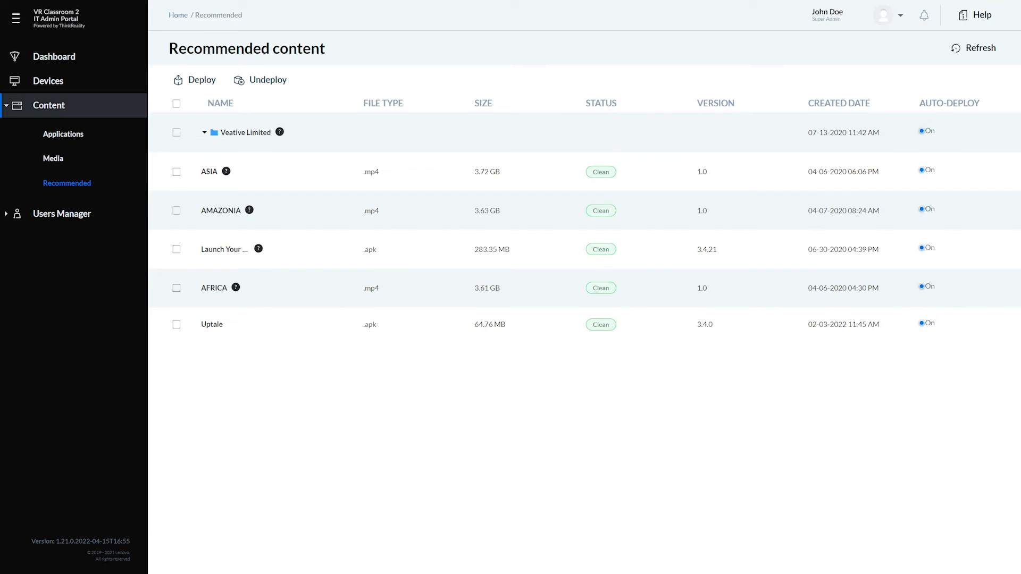
click(195, 79)
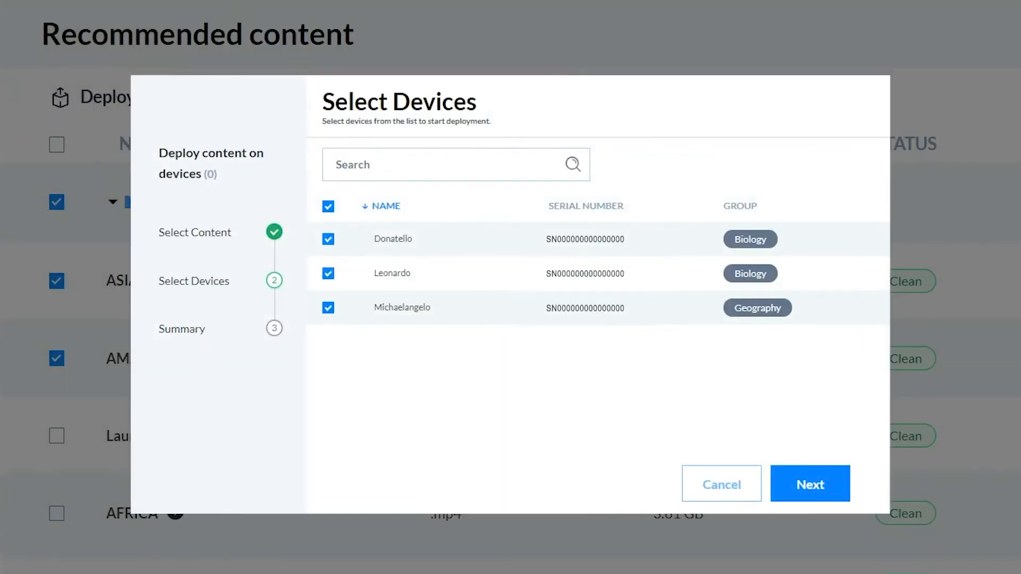
click(809, 484)
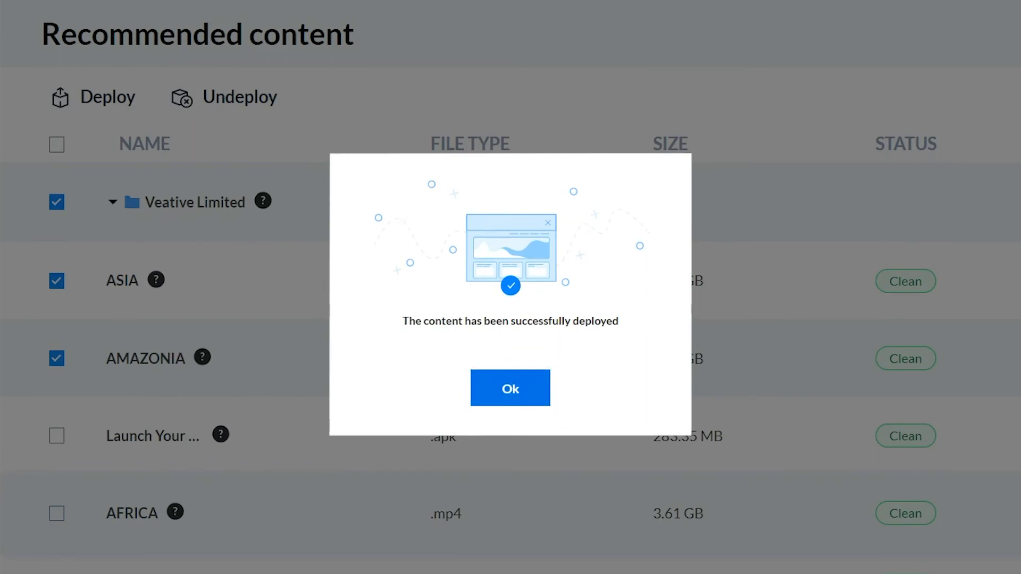
click(510, 388)
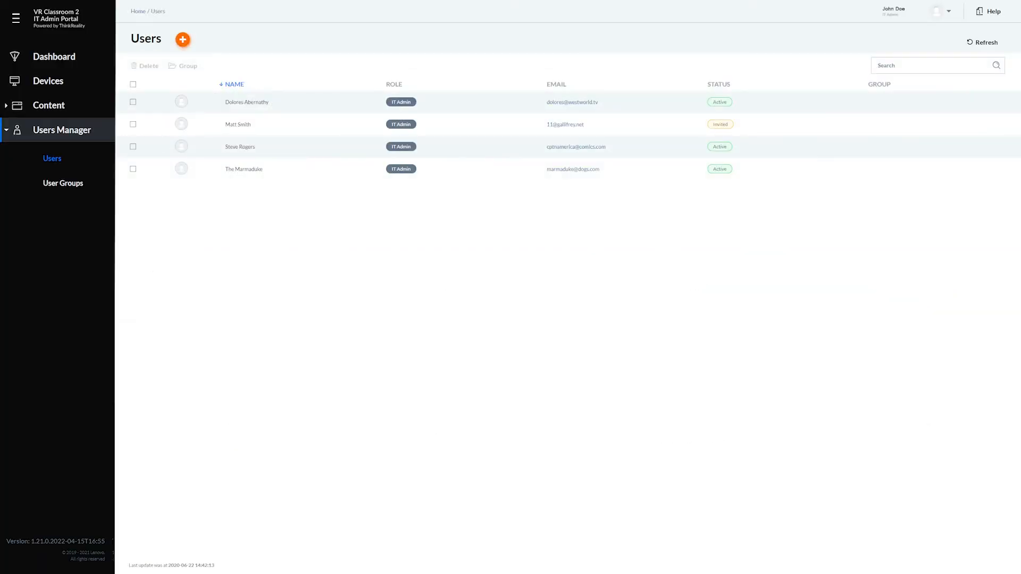
click(237, 125)
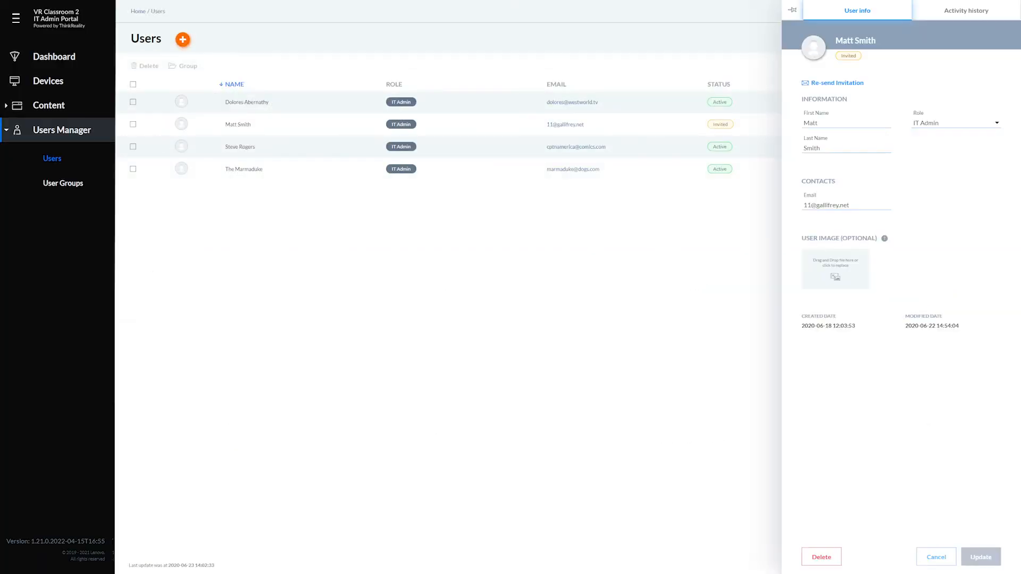
click(966, 10)
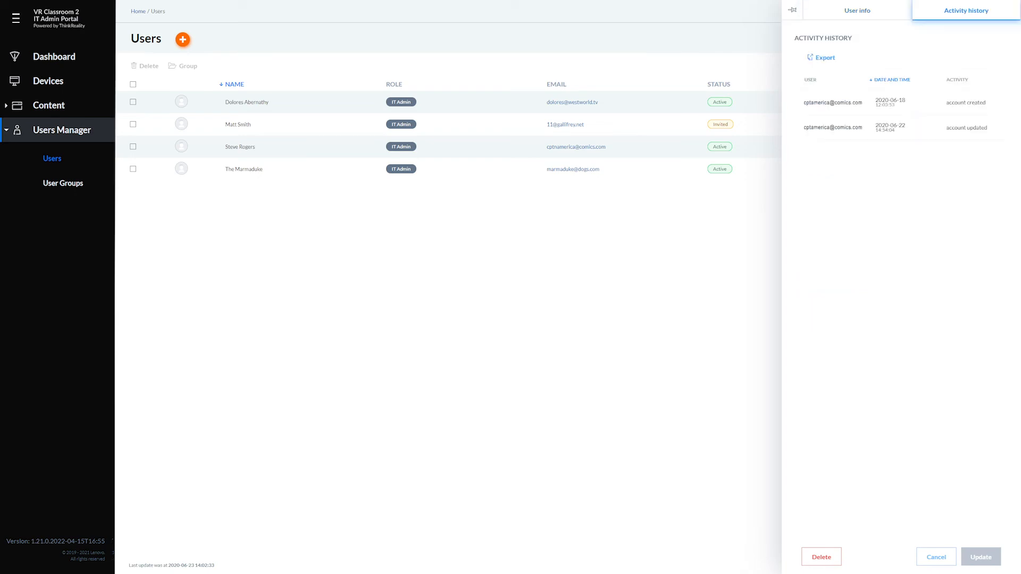
click(186, 65)
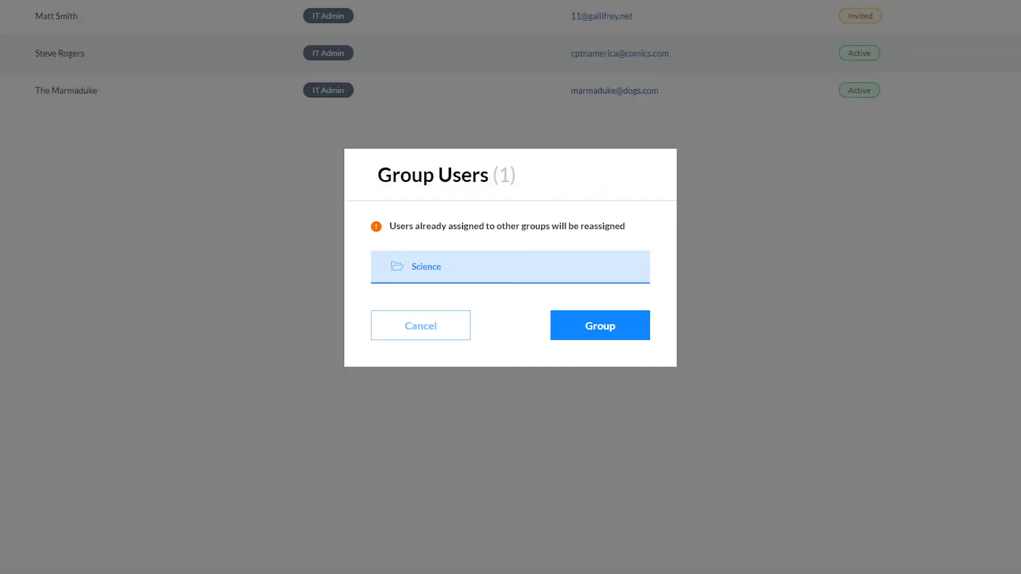
click(598, 325)
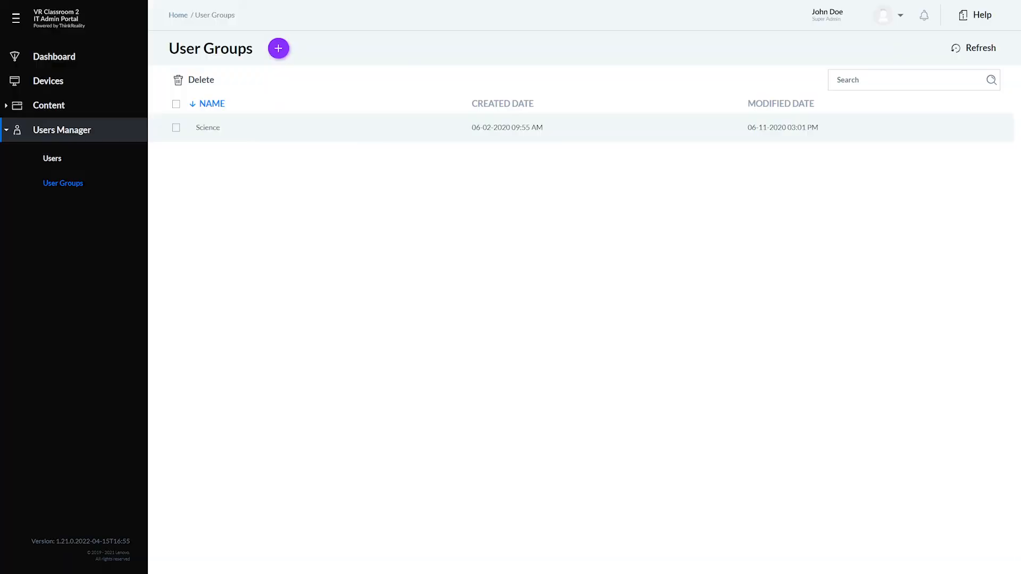
click(278, 47)
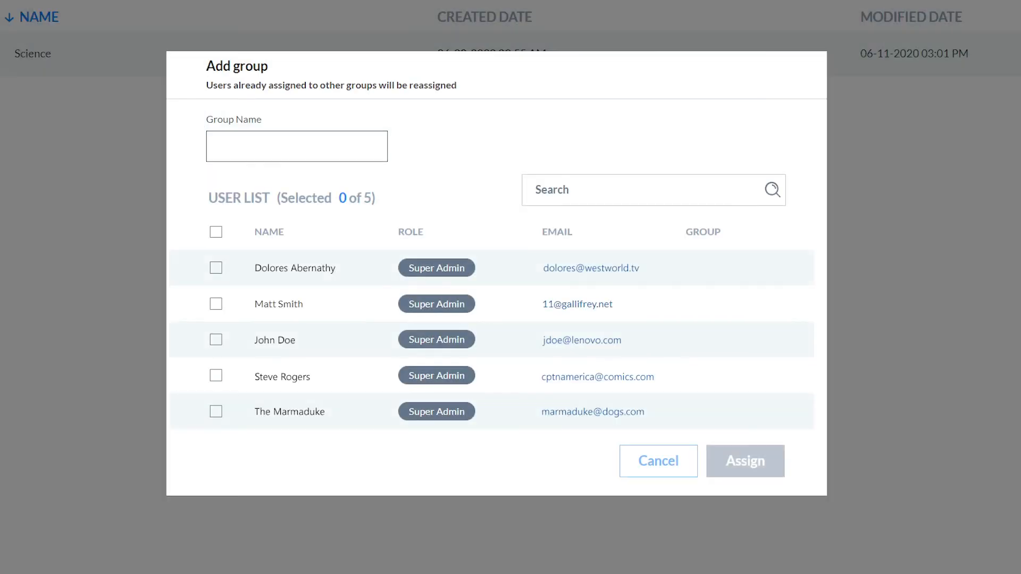
click(657, 461)
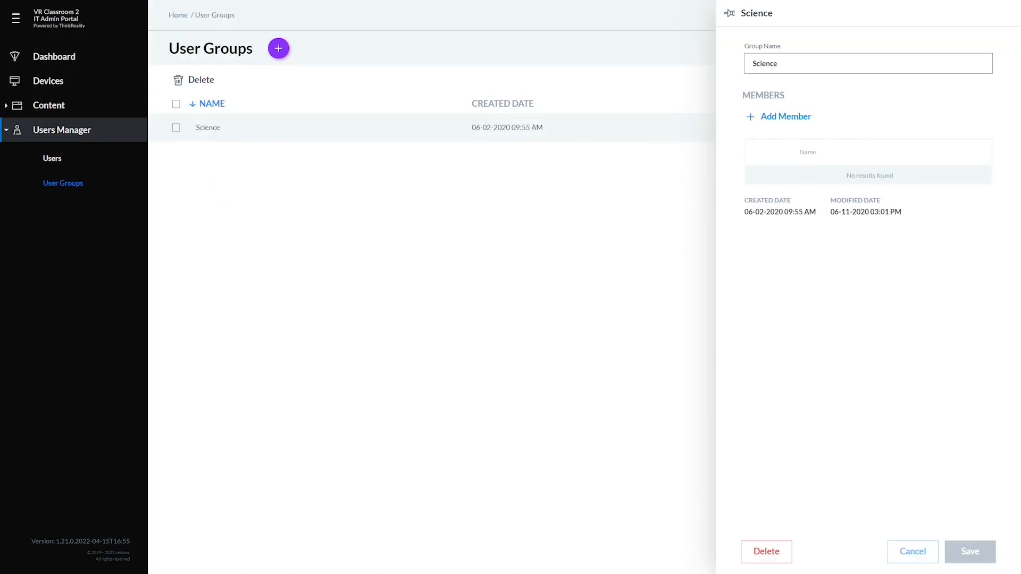